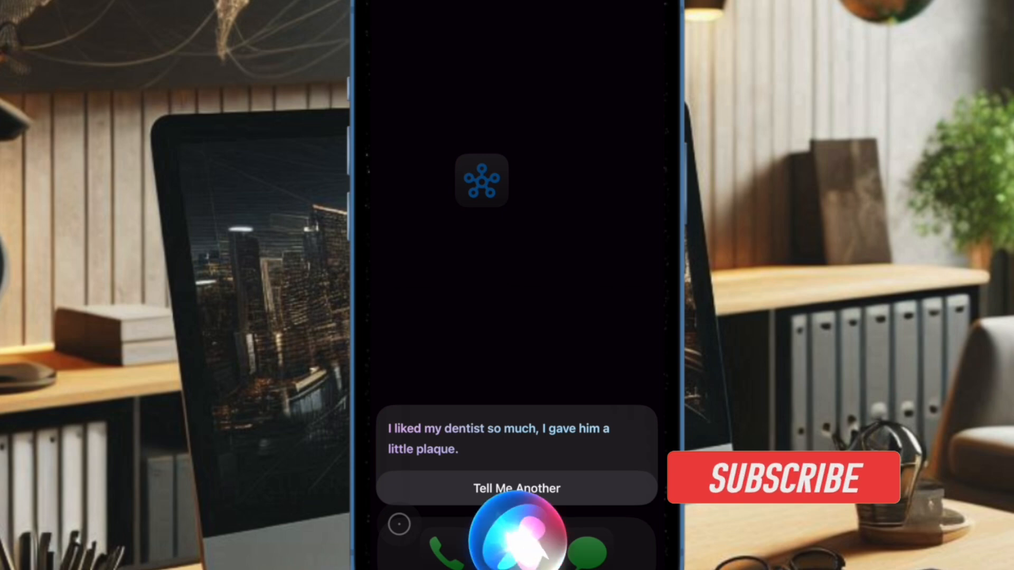
- Dismiss Siri's dentist-pun response and return to the Utilities folder
{"action": "left_click", "coordinate": [783, 479]}
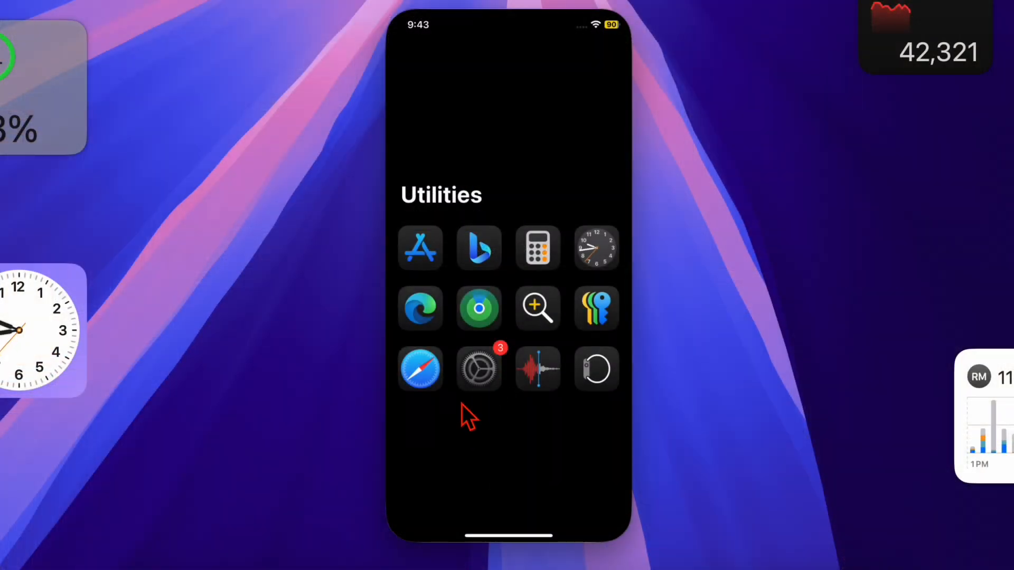
{"action": "mouse_move", "coordinate": [465, 411]}
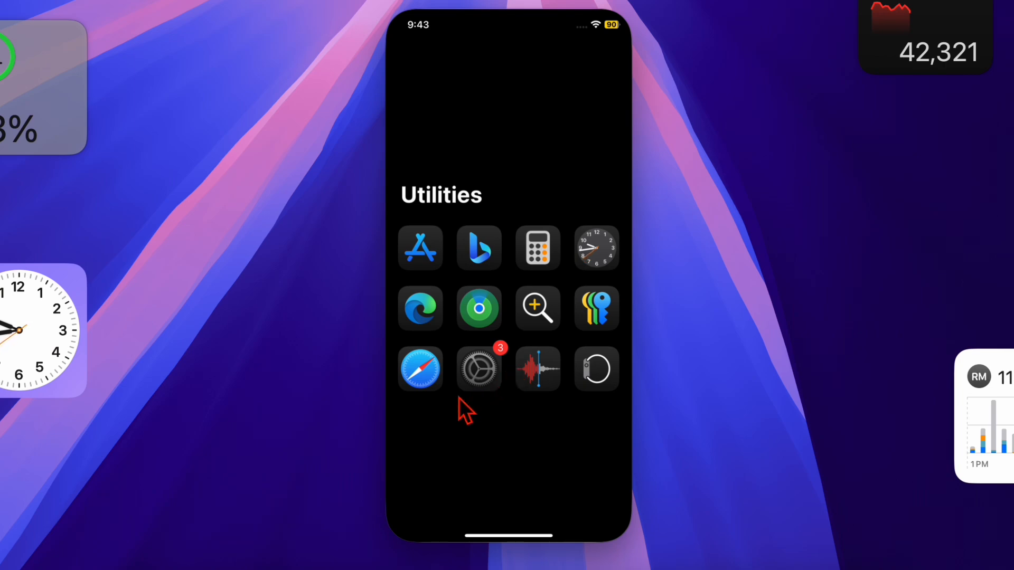
- Navigate Settings > Accessibility > Siri to the page showing Speaking Rate at 176%
{"action": "left_click", "coordinate": [479, 368]}
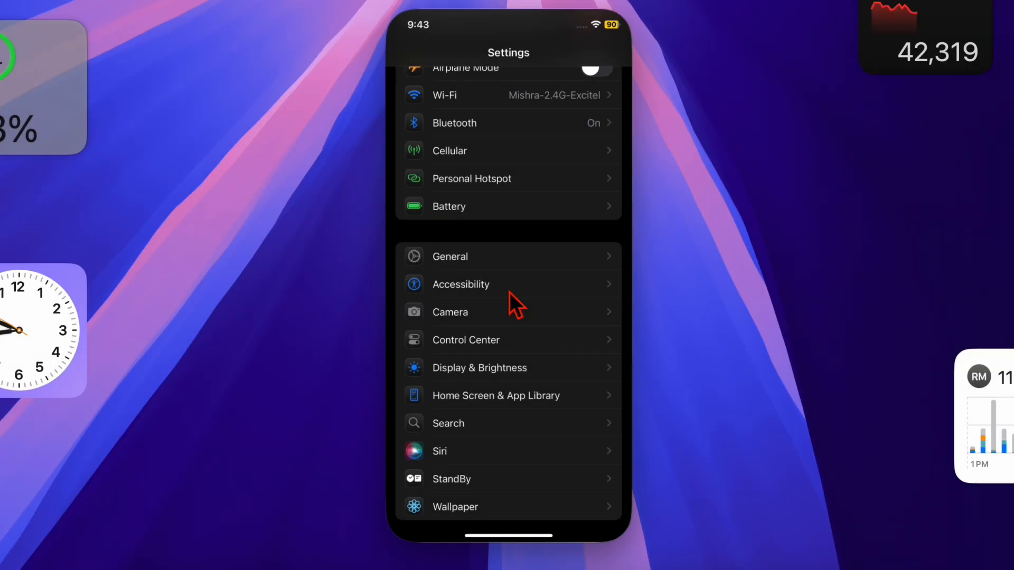
{"action": "mouse_move", "coordinate": [509, 301]}
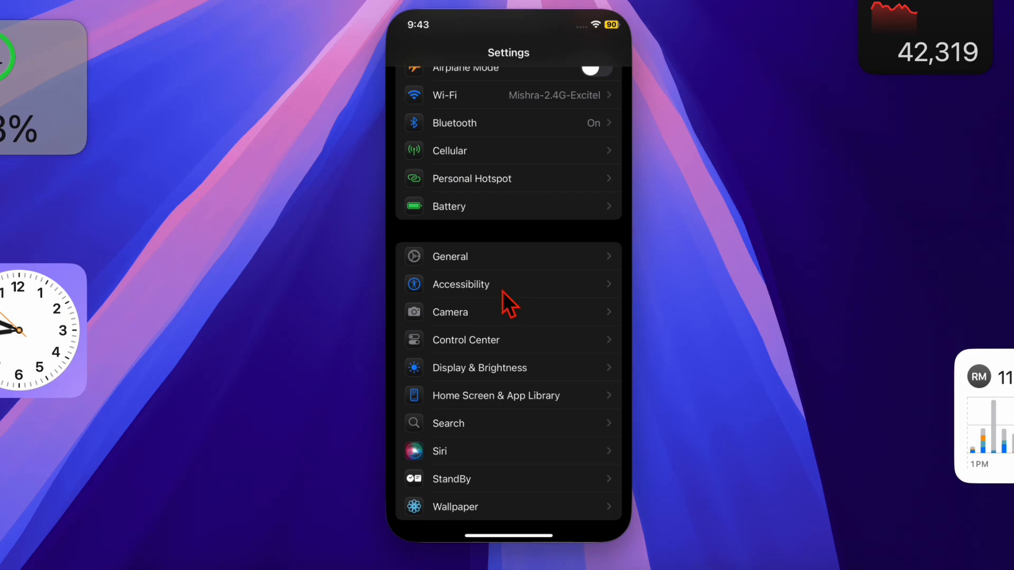
{"action": "left_click", "coordinate": [461, 284]}
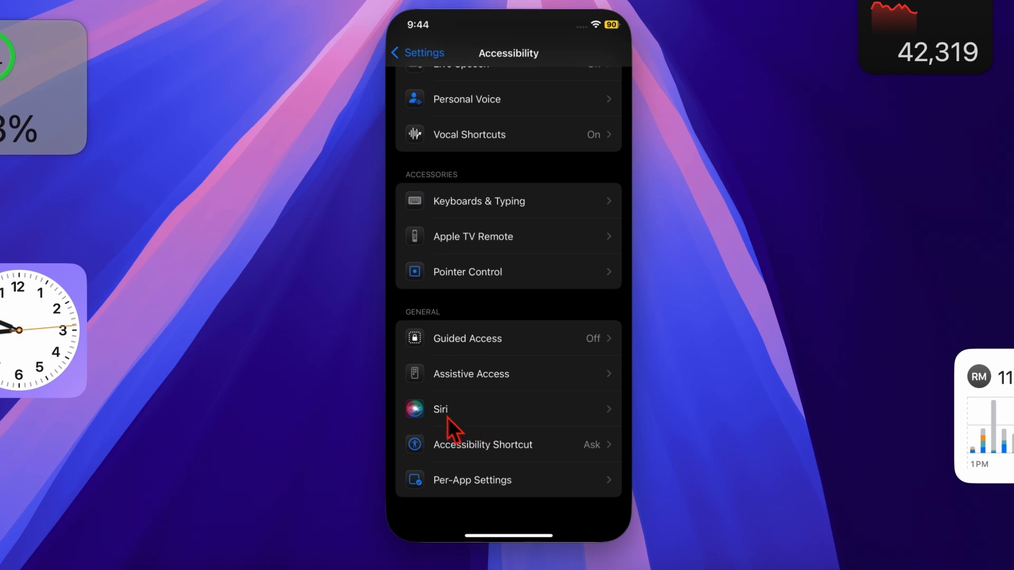
{"action": "left_click", "coordinate": [440, 409]}
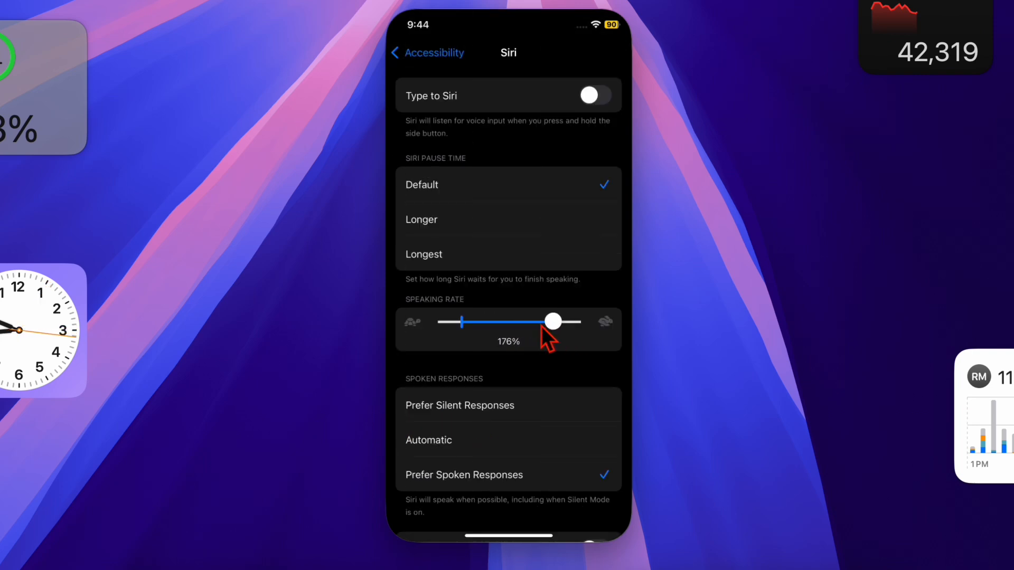